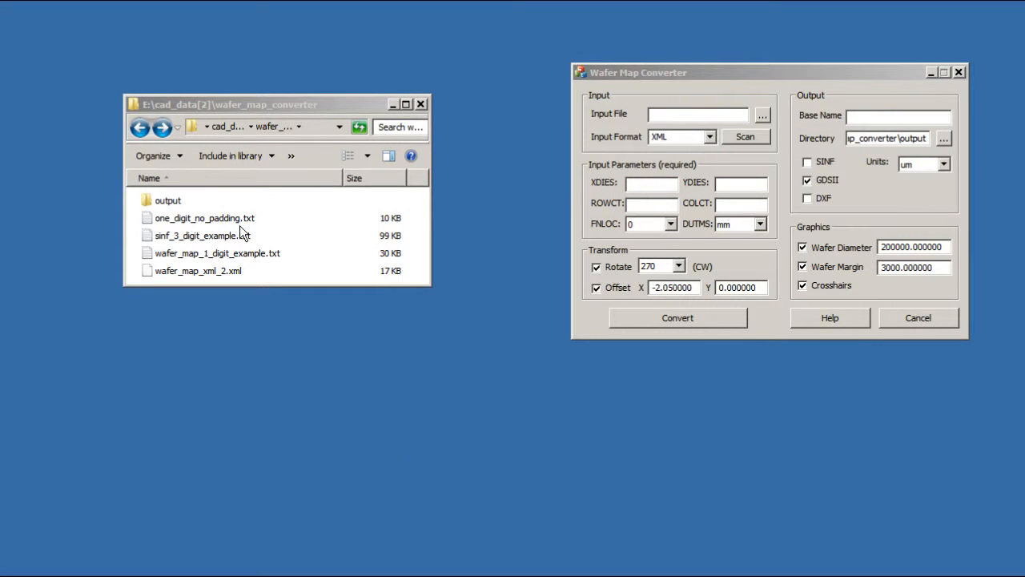
{"action": "mouse_move", "coordinate": [314, 379]}
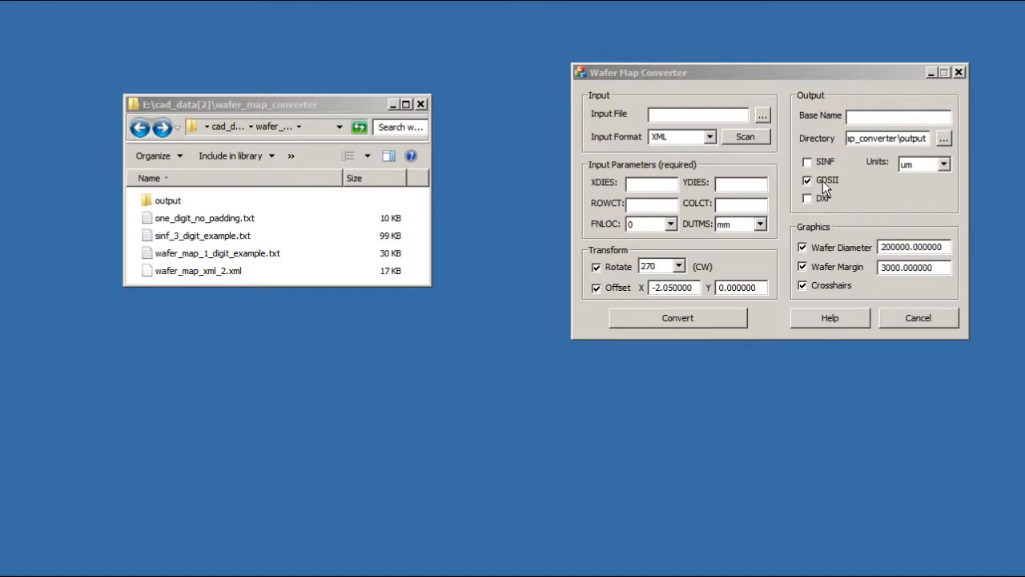
{"action": "mouse_move", "coordinate": [825, 205]}
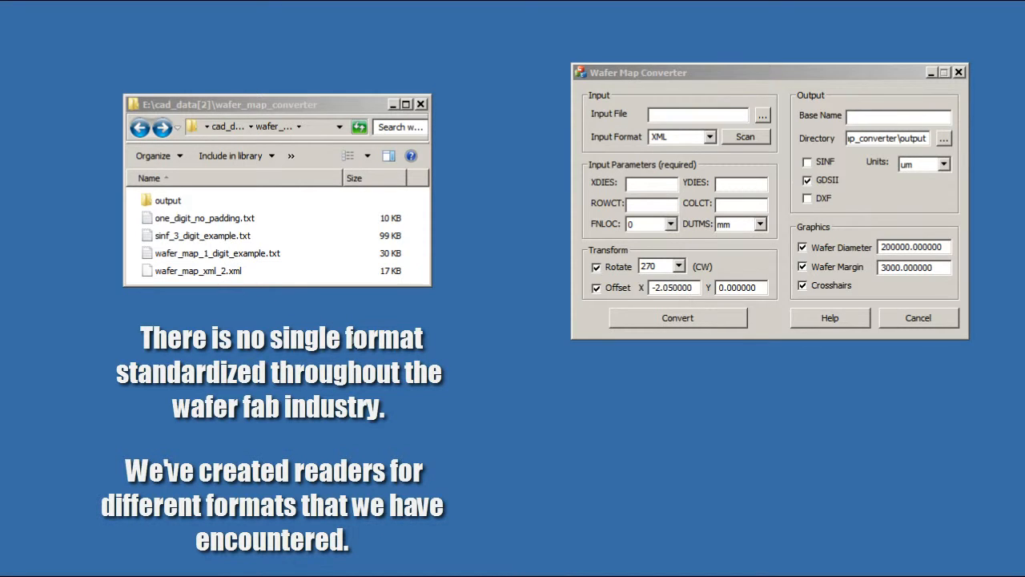
Keep XML as the input format and load wafer_map_xml_2.xml as the input wafer map
{"action": "left_click", "coordinate": [708, 136]}
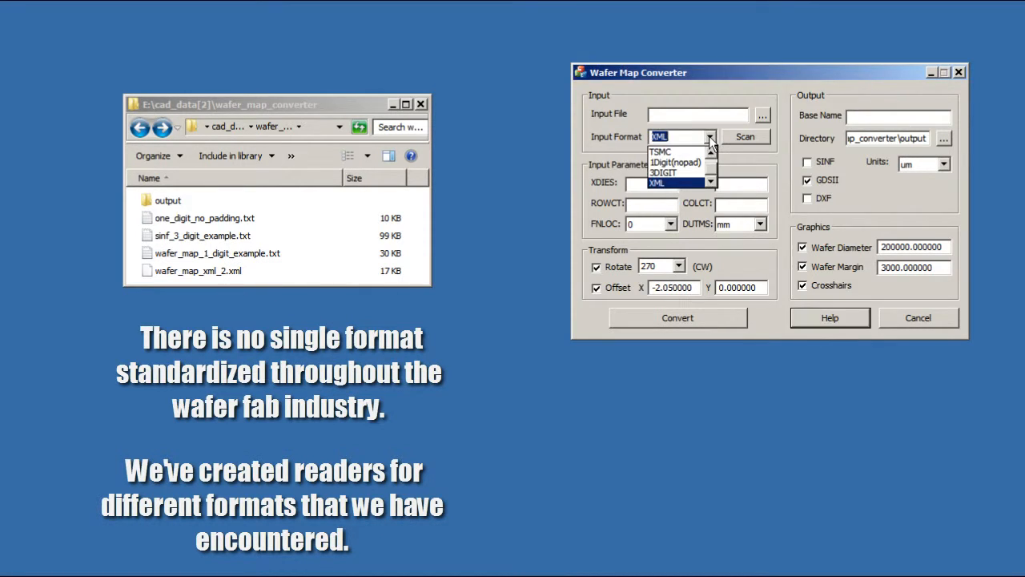
{"action": "left_click", "coordinate": [657, 182]}
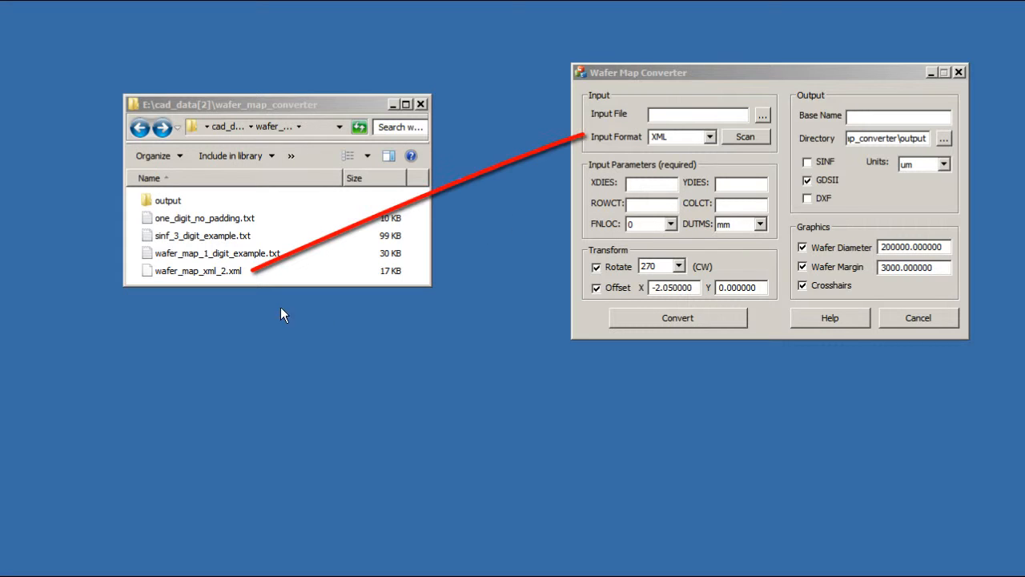
{"action": "left_click", "coordinate": [198, 270]}
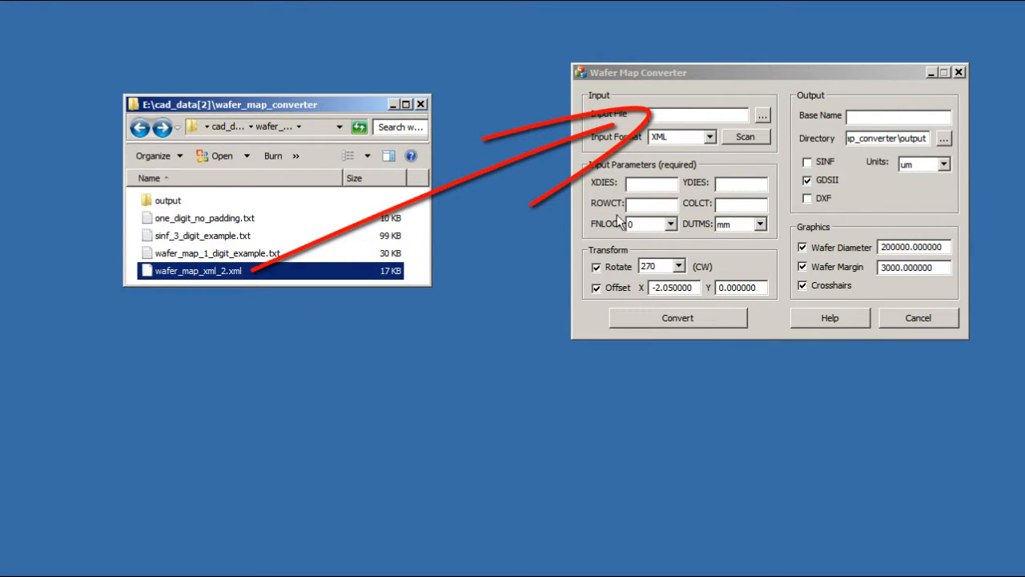
{"action": "left_click", "coordinate": [763, 114]}
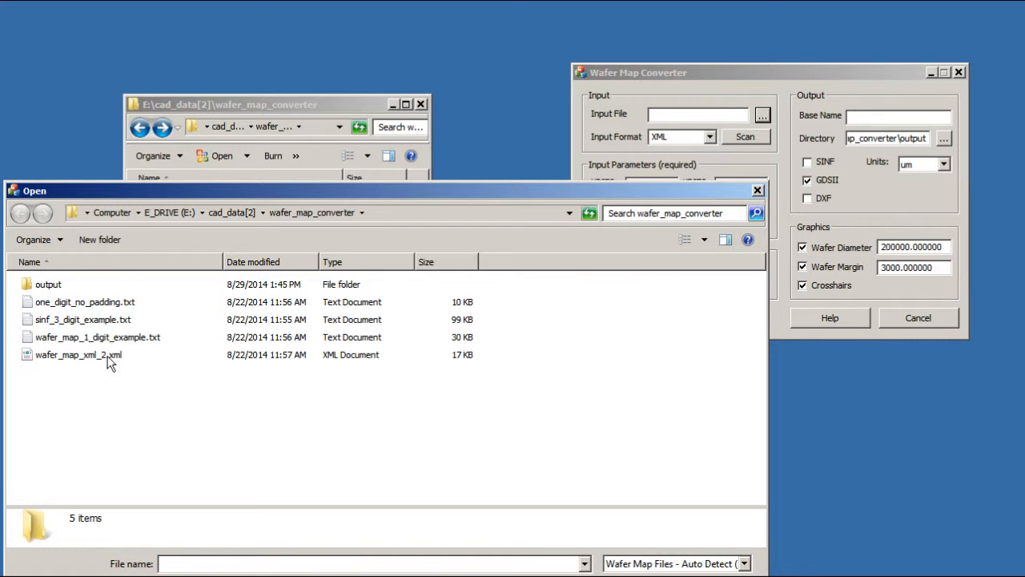
{"action": "double_click", "coordinate": [78, 354]}
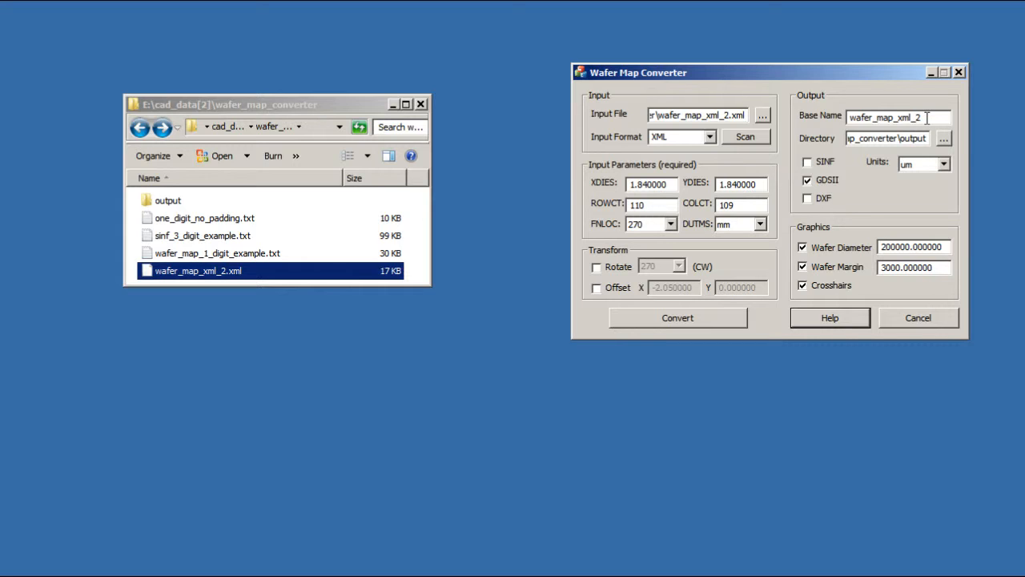
Shorten the output base name to 'xml'
{"action": "double_click", "coordinate": [884, 117]}
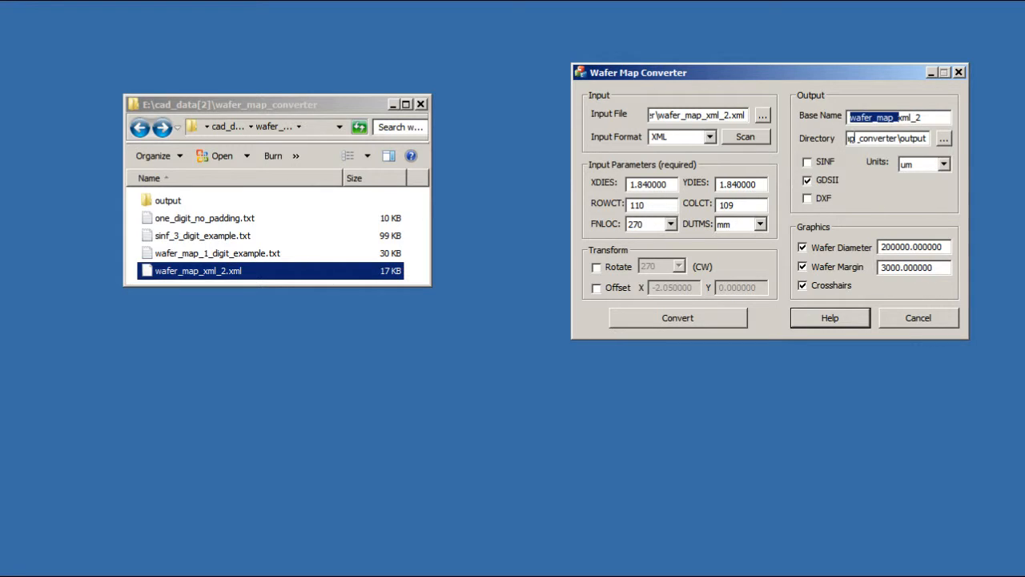
{"action": "type", "text": "xml"}
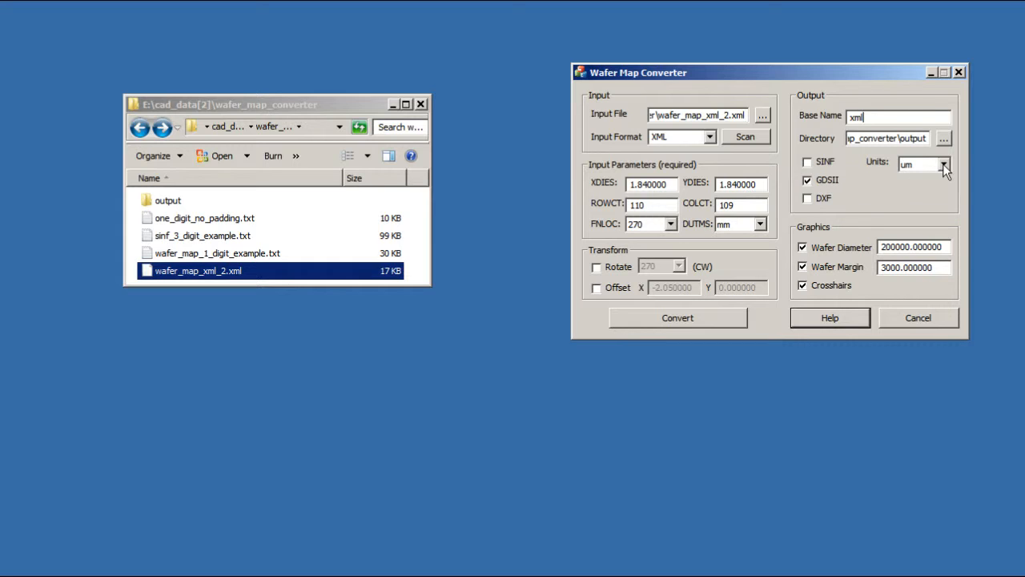
{"action": "mouse_move", "coordinate": [872, 205]}
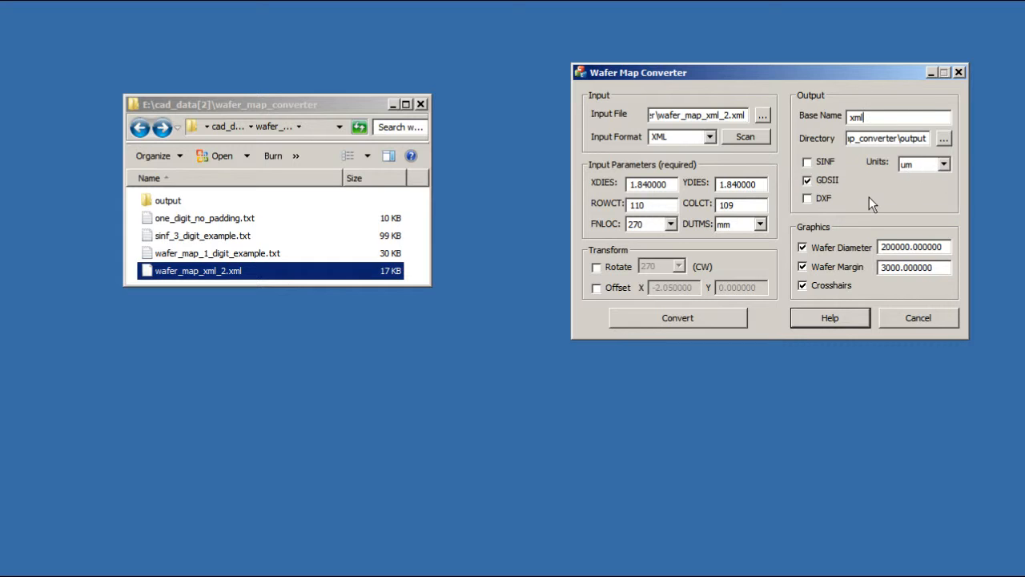
{"action": "mouse_move", "coordinate": [821, 234]}
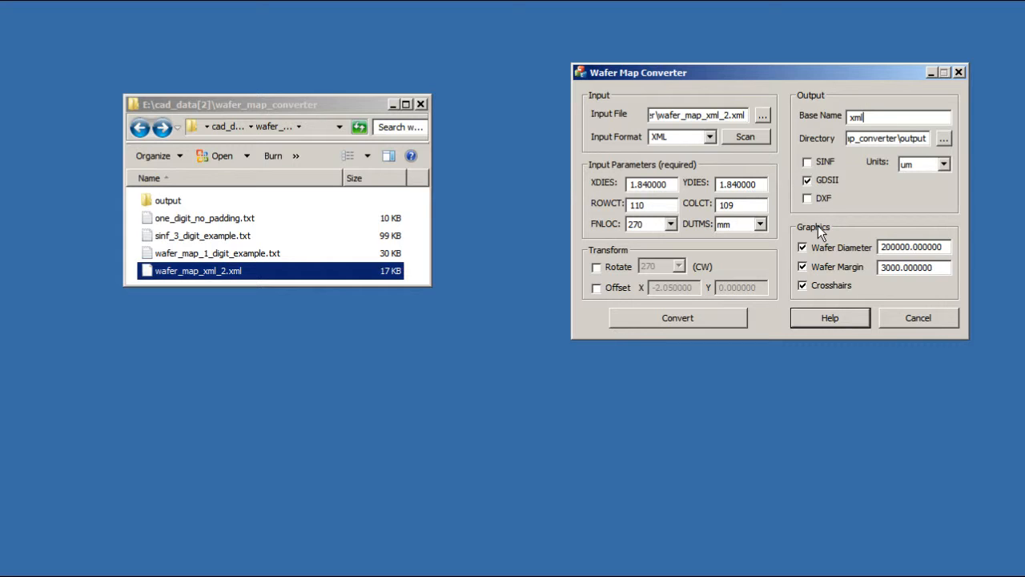
{"action": "mouse_move", "coordinate": [859, 256]}
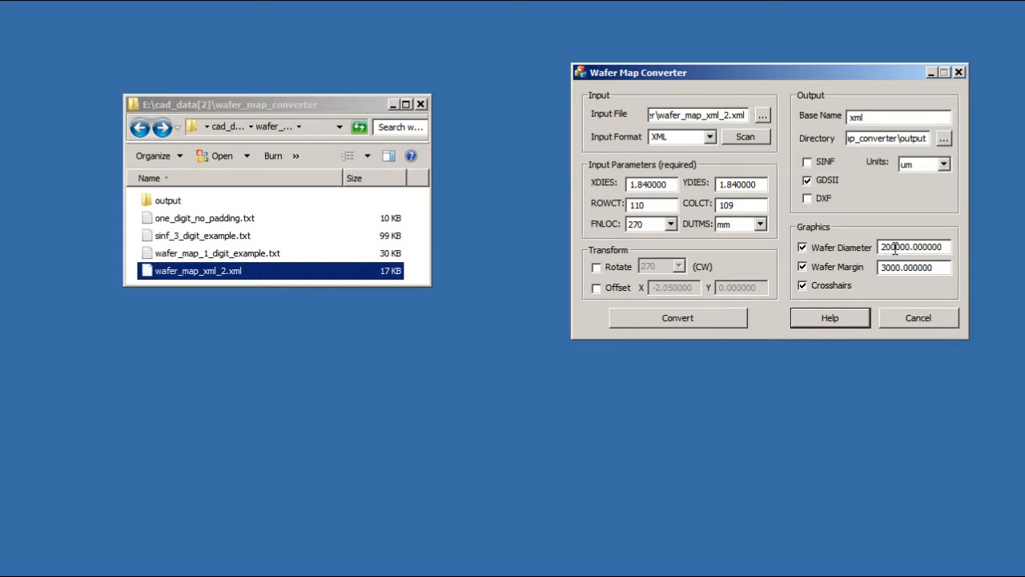
{"action": "mouse_move", "coordinate": [897, 227]}
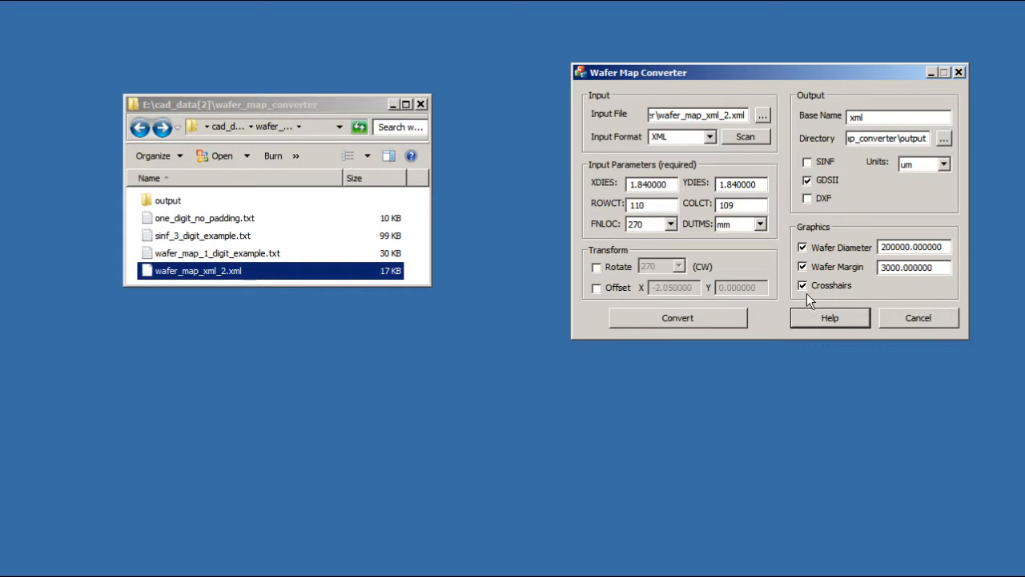
{"action": "mouse_move", "coordinate": [853, 292]}
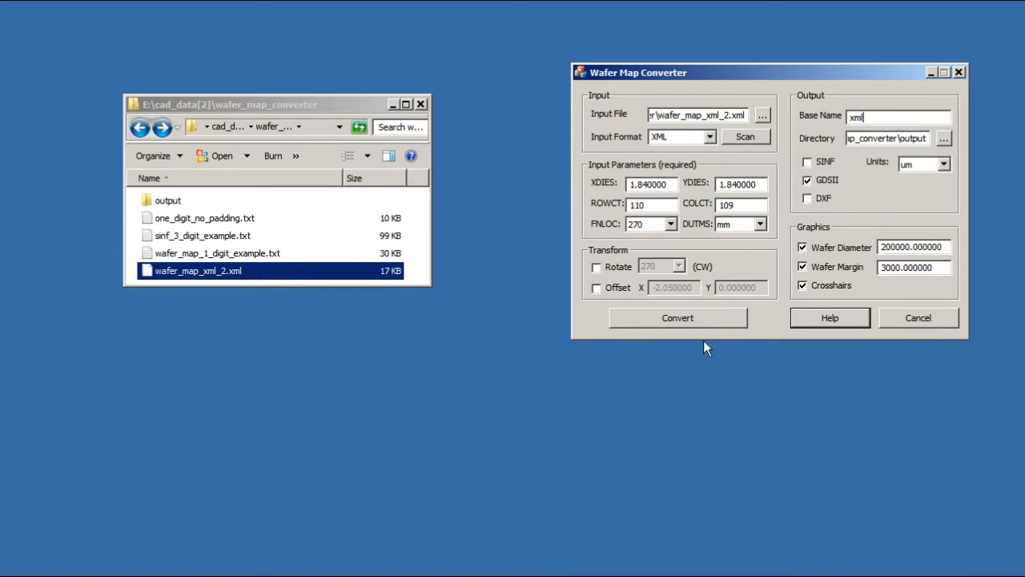
Run the conversion to produce xml.gds and acknowledge the finished message
{"action": "left_click", "coordinate": [676, 317]}
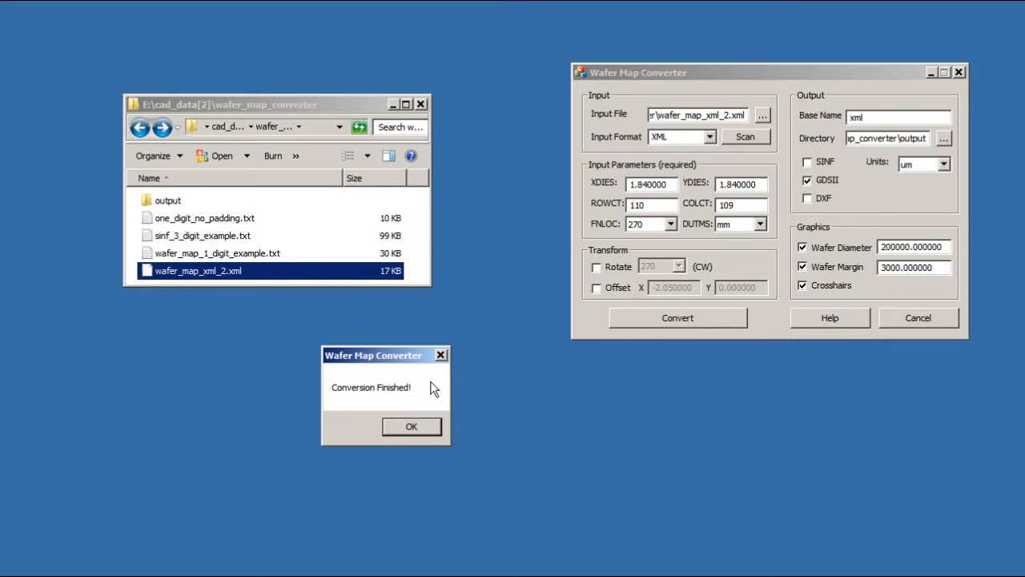
{"action": "left_click", "coordinate": [410, 426]}
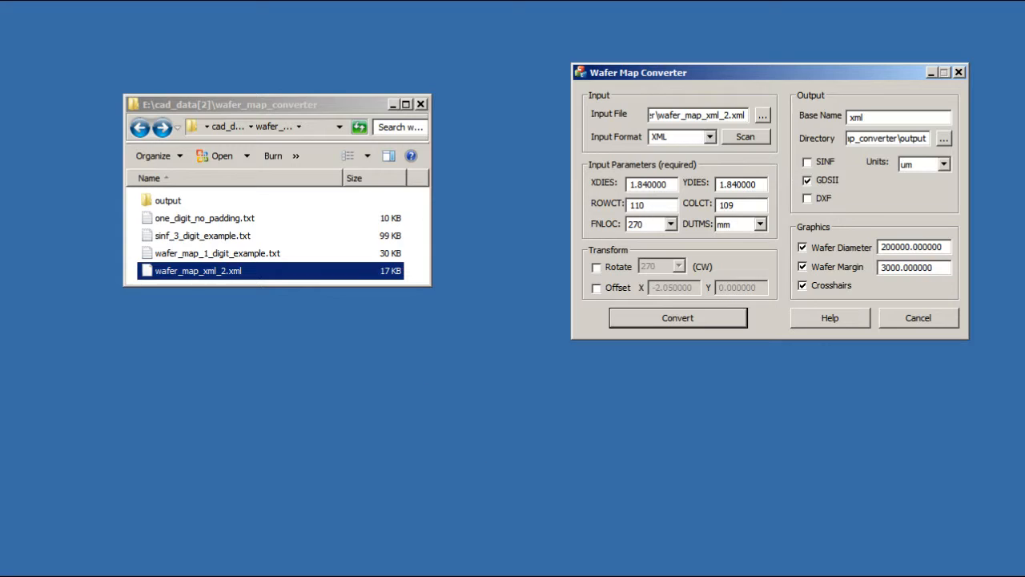
{"action": "left_click", "coordinate": [676, 317]}
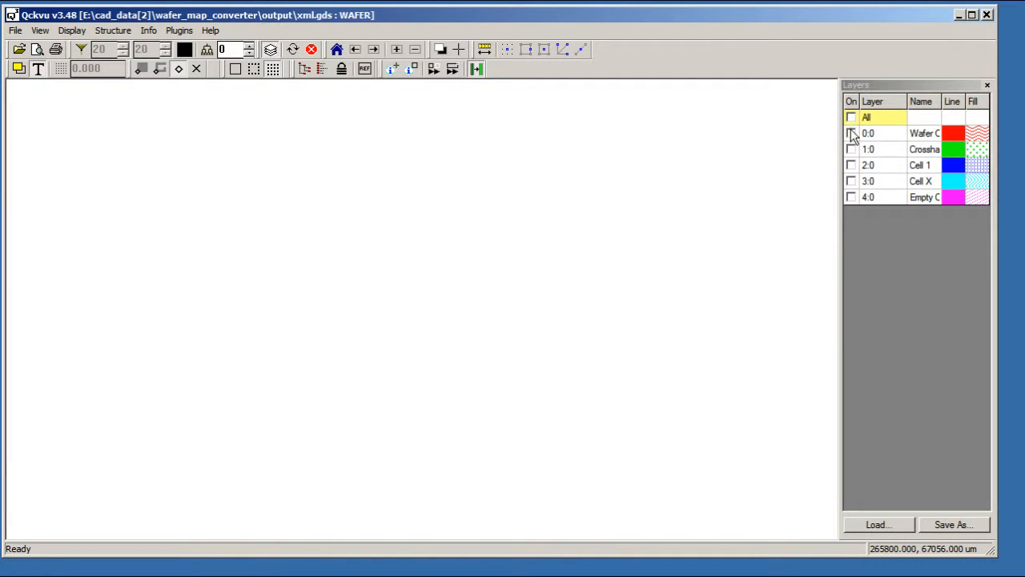
Show the outline, margin and crosshair layers, then view Cell 1 and Cell X layers one at a time
{"action": "left_click", "coordinate": [851, 133]}
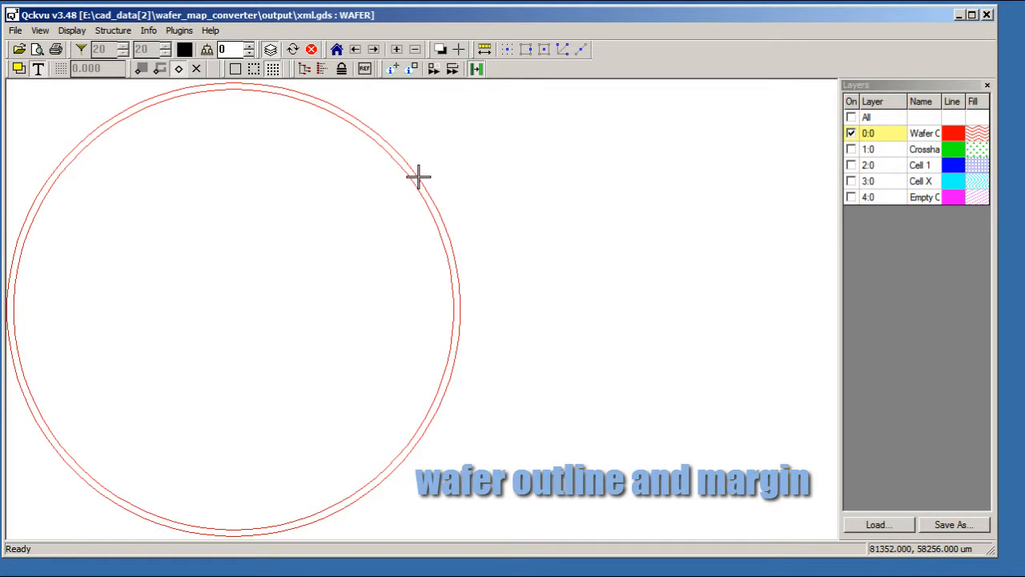
{"action": "left_click", "coordinate": [852, 149]}
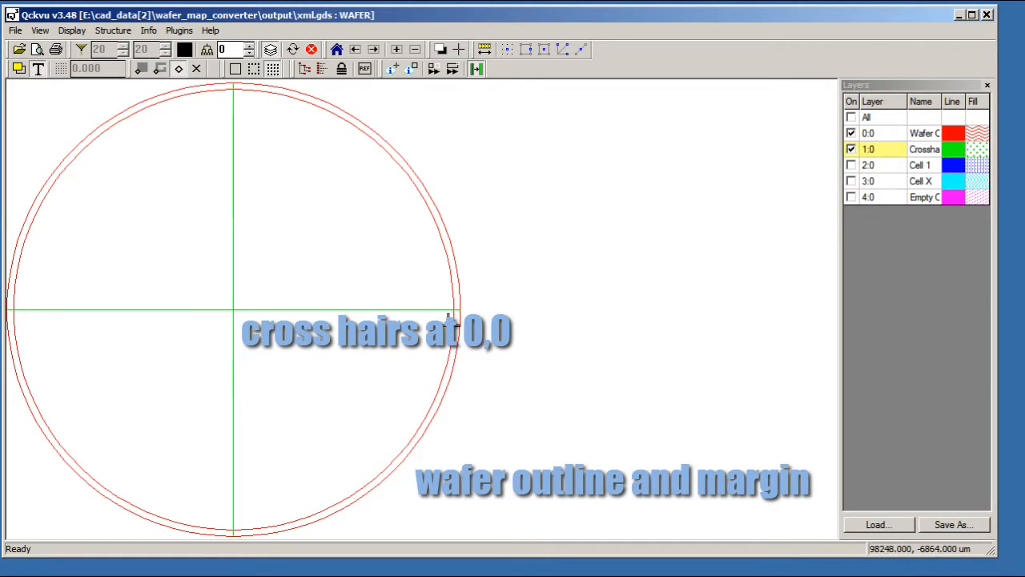
{"action": "mouse_move", "coordinate": [202, 308]}
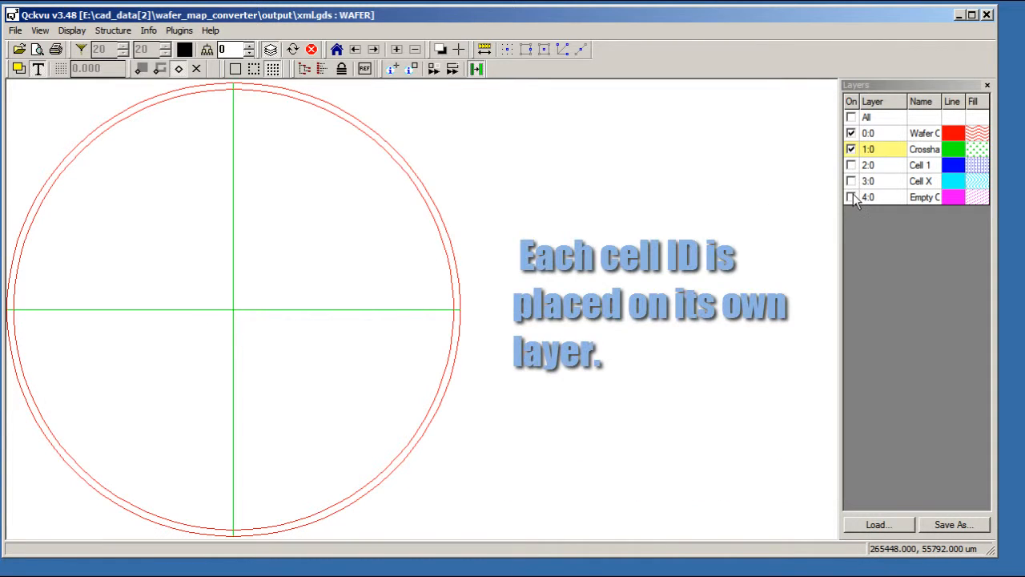
{"action": "left_click", "coordinate": [851, 165]}
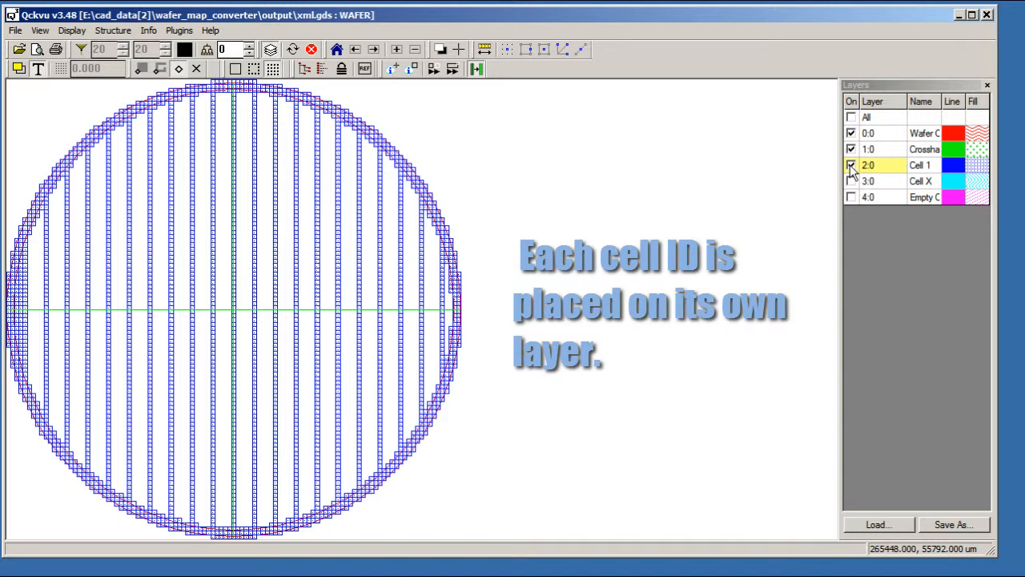
{"action": "left_click", "coordinate": [851, 180]}
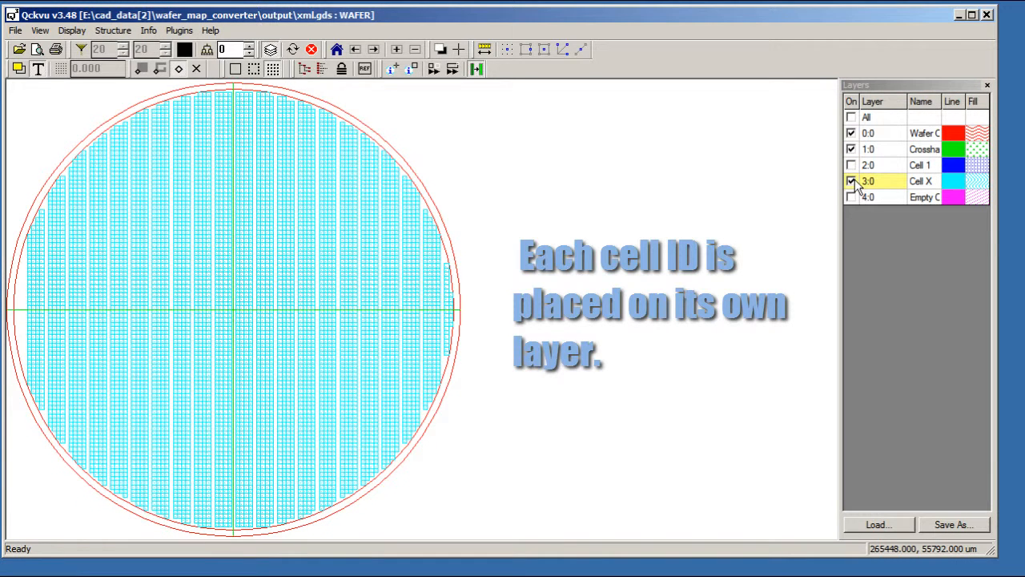
{"action": "left_click", "coordinate": [853, 197]}
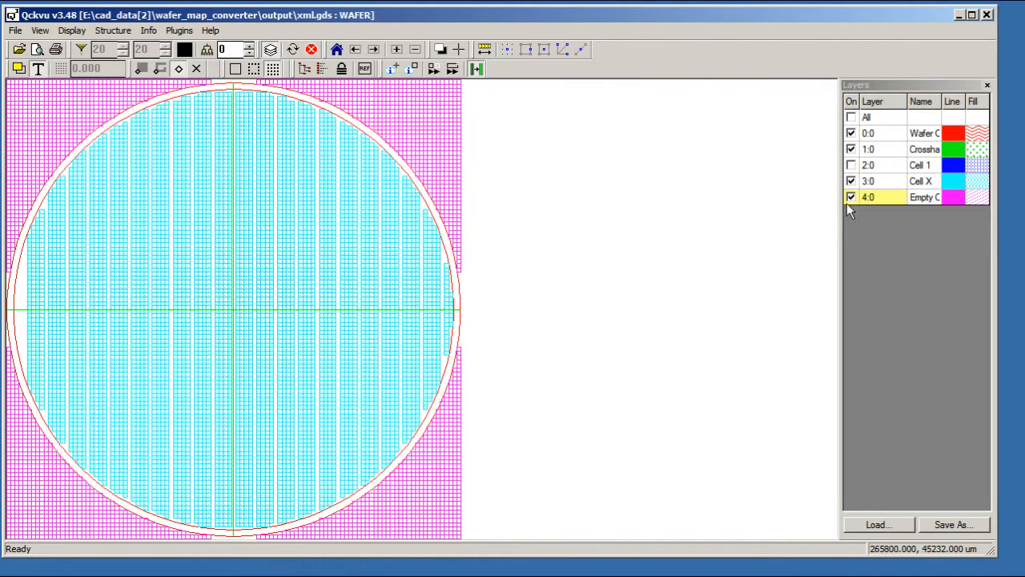
{"action": "left_click", "coordinate": [851, 197]}
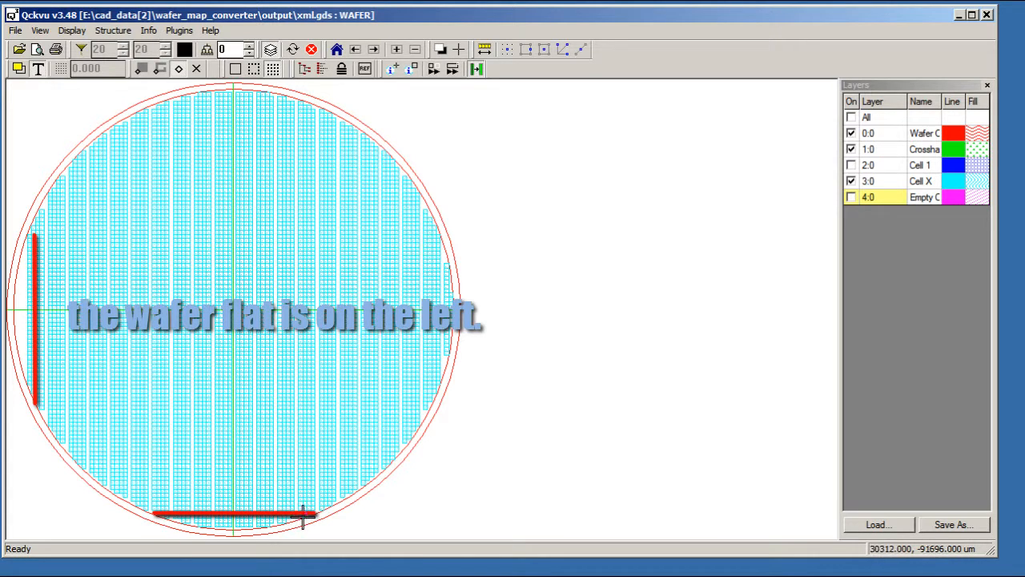
{"action": "mouse_move", "coordinate": [621, 397]}
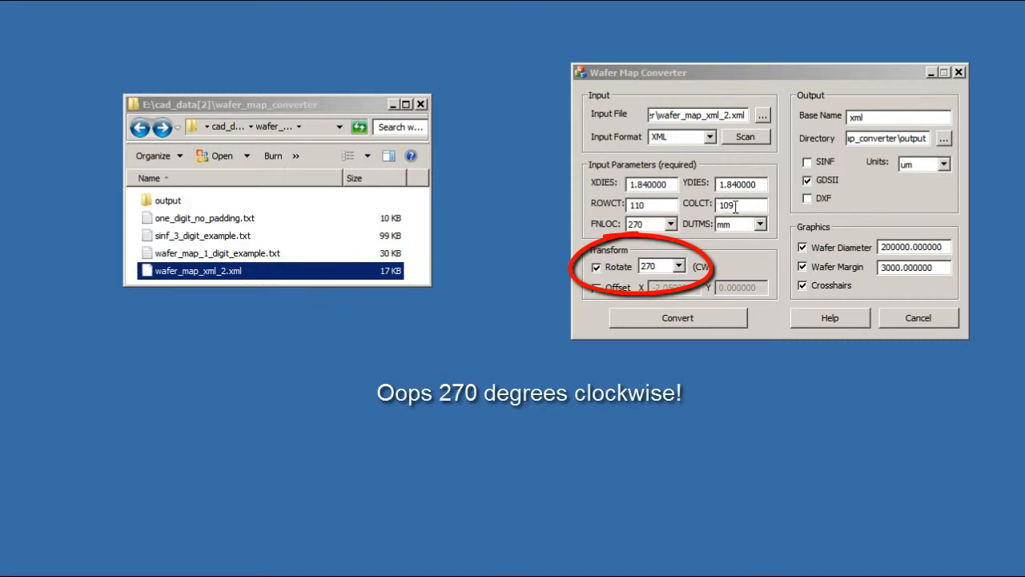
Reconvert the map with the 270-degree clockwise rotation applied
{"action": "left_click", "coordinate": [677, 317]}
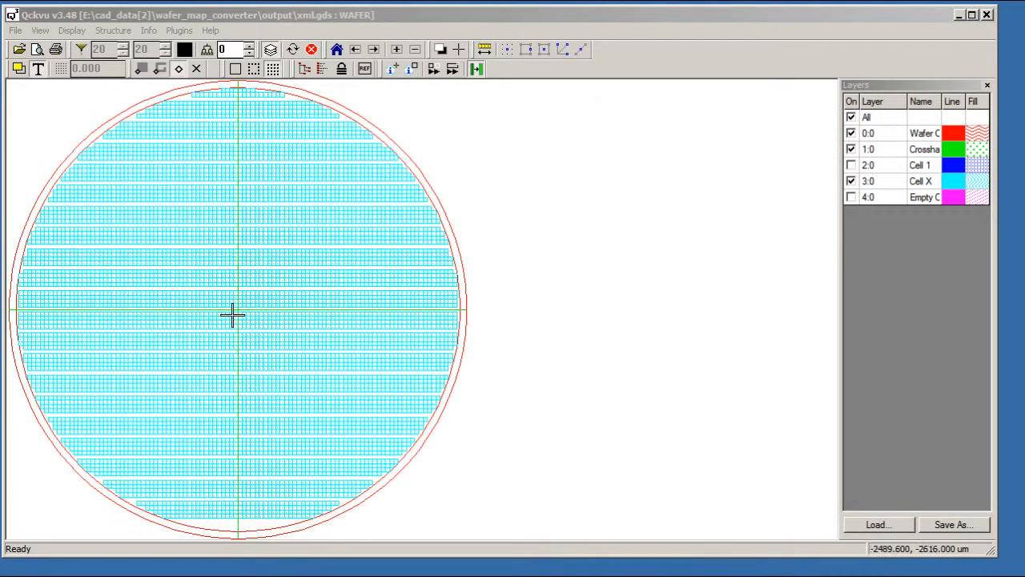
{"action": "mouse_move", "coordinate": [468, 311]}
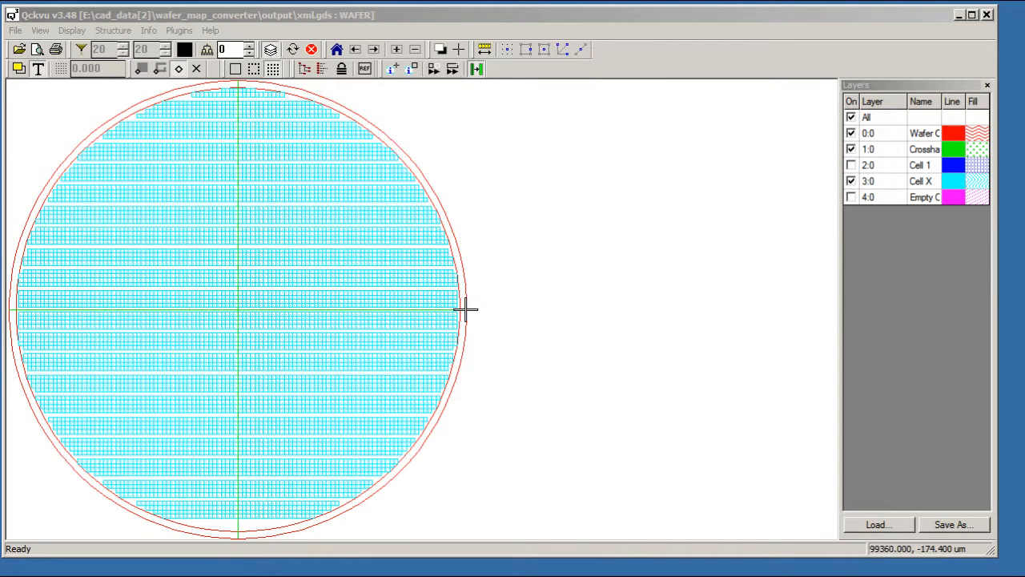
{"action": "mouse_move", "coordinate": [253, 483]}
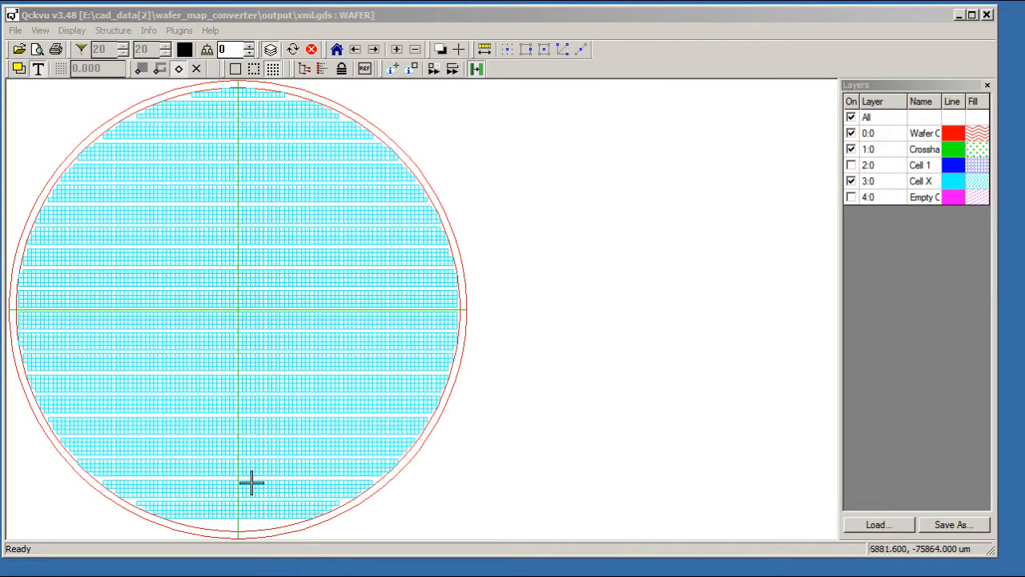
{"action": "mouse_move", "coordinate": [259, 461]}
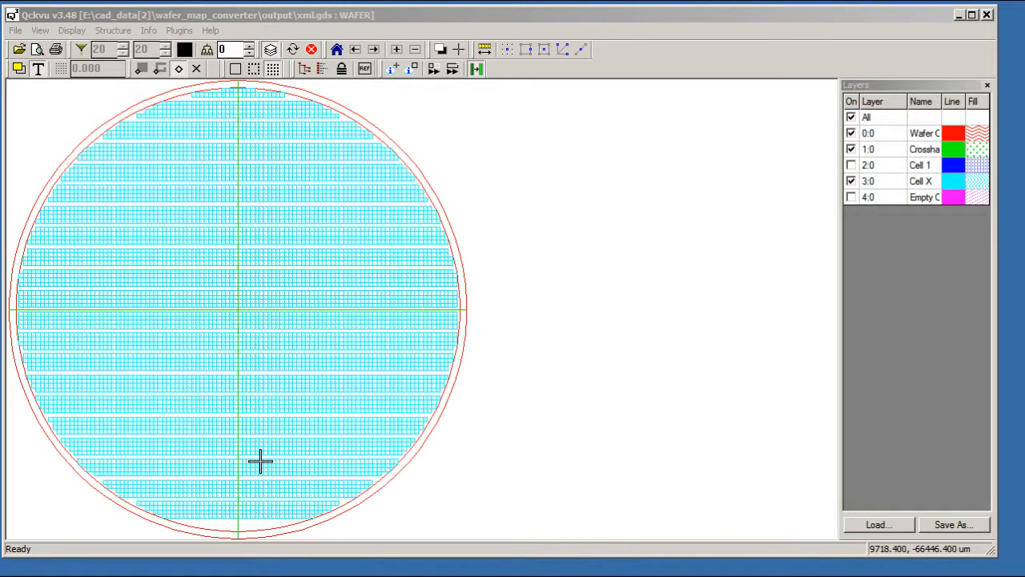
{"action": "mouse_move", "coordinate": [240, 308]}
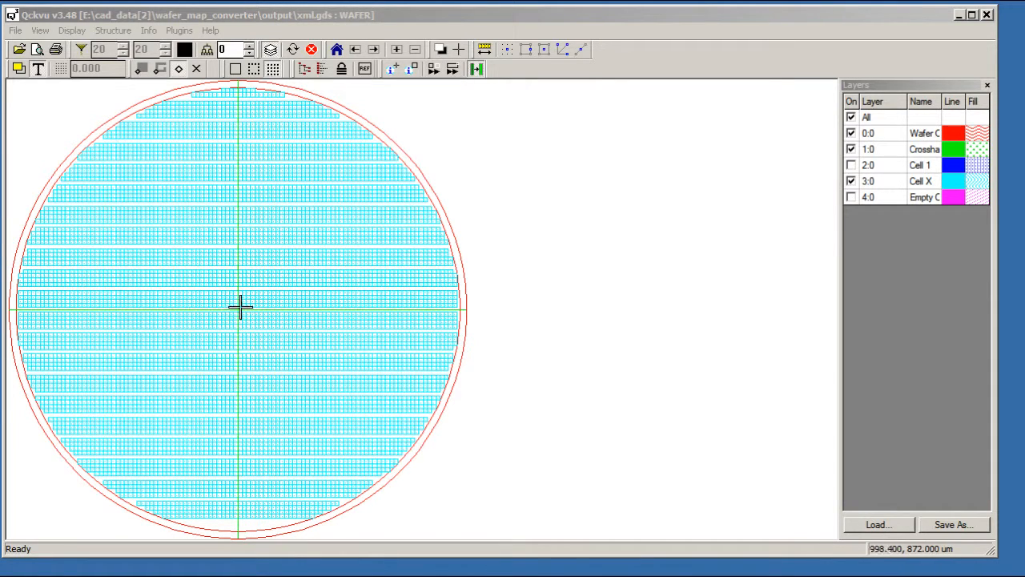
{"action": "mouse_move", "coordinate": [477, 377]}
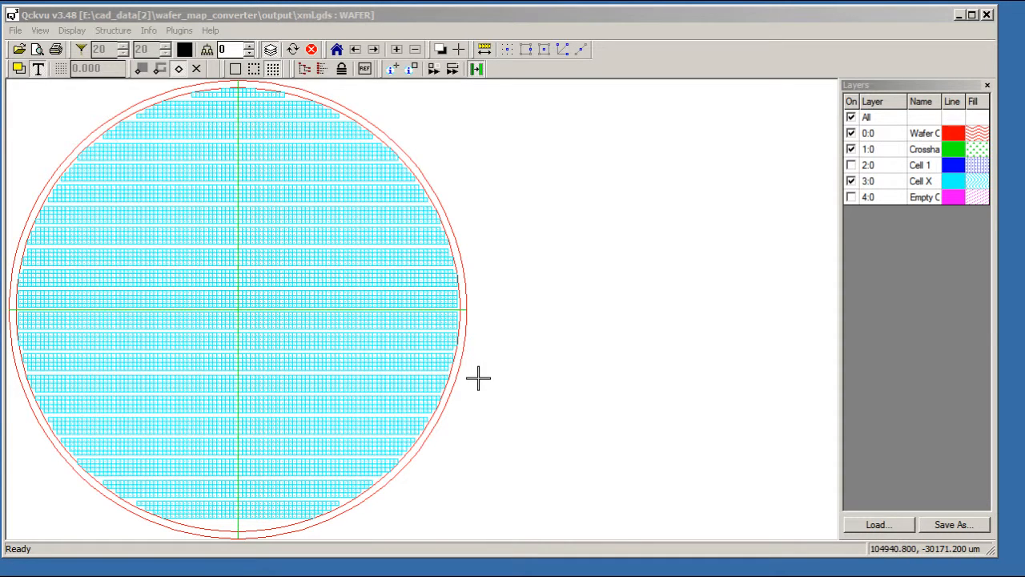
{"action": "mouse_move", "coordinate": [500, 385]}
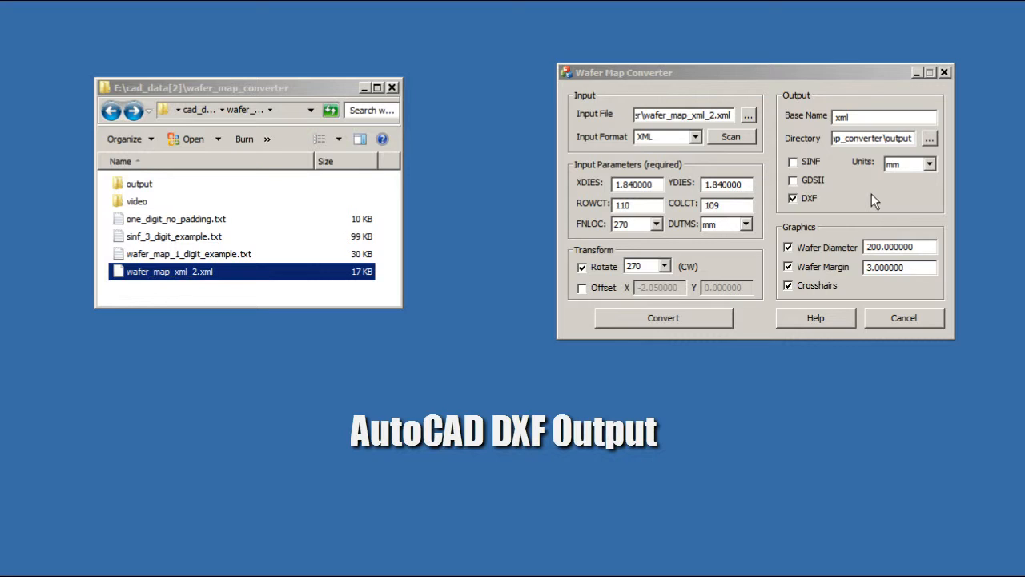
{"action": "mouse_move", "coordinate": [894, 175]}
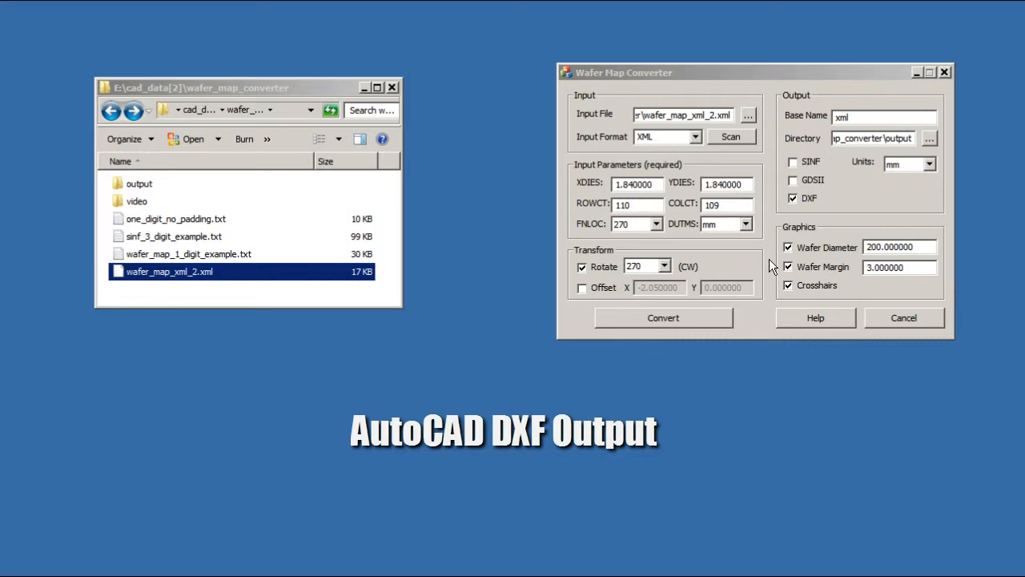
Convert the map to millimetre DXF and load xml.dxf in AutoCAD
{"action": "left_click", "coordinate": [663, 318]}
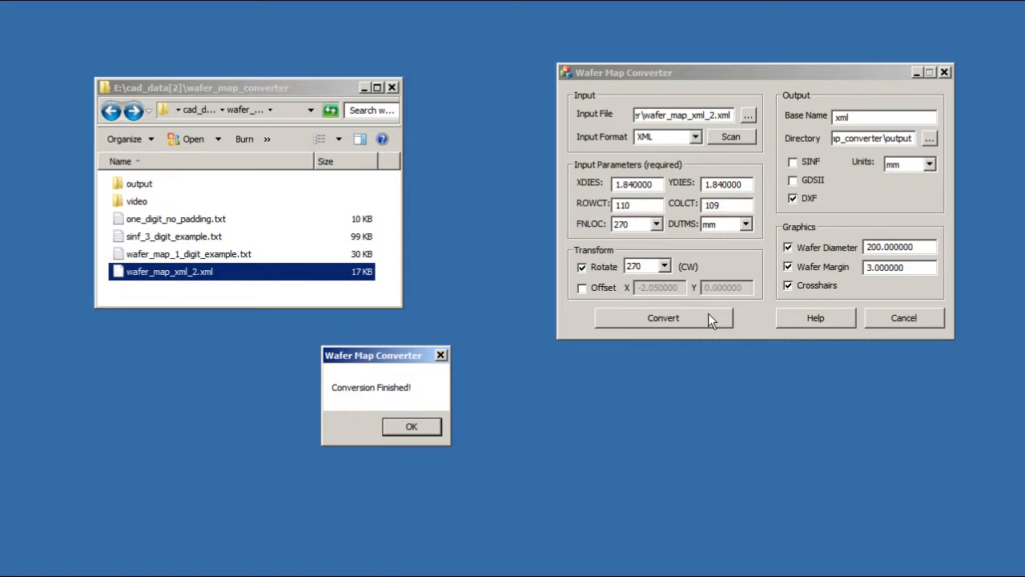
{"action": "left_click", "coordinate": [410, 426]}
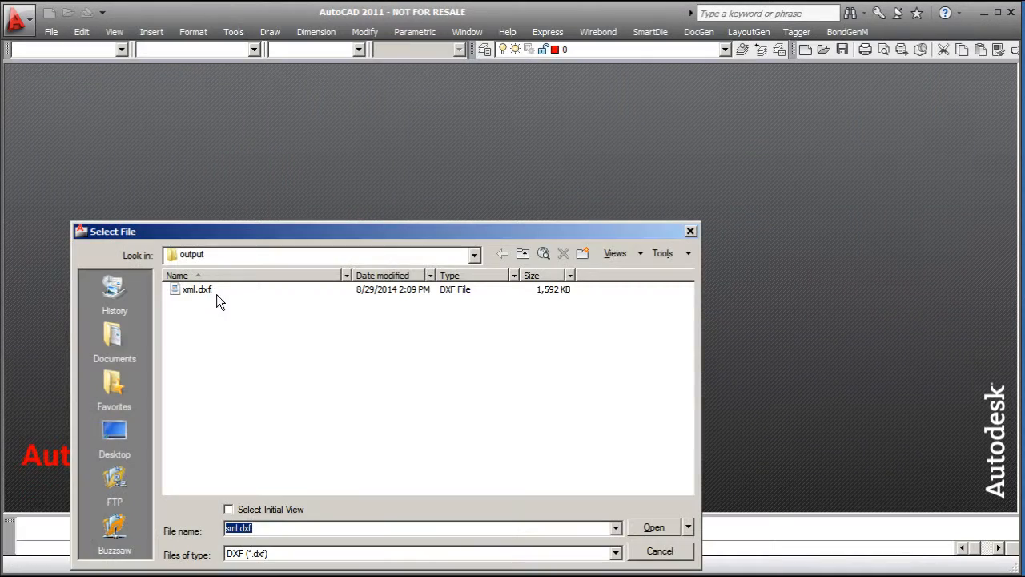
{"action": "left_click", "coordinate": [654, 526]}
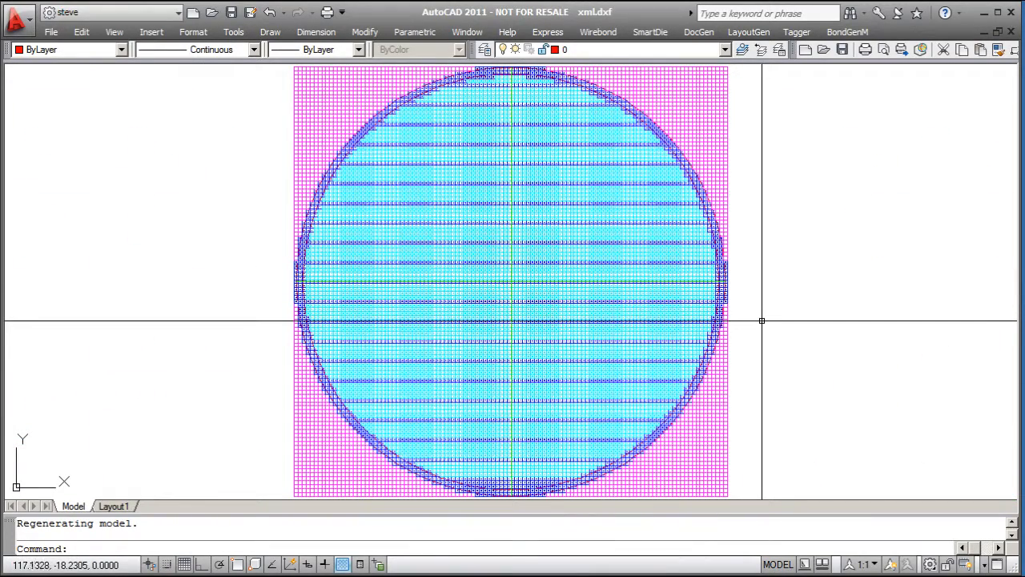
Turn off the red wafer outline layer from the Layer dropdown
{"action": "left_click", "coordinate": [724, 48]}
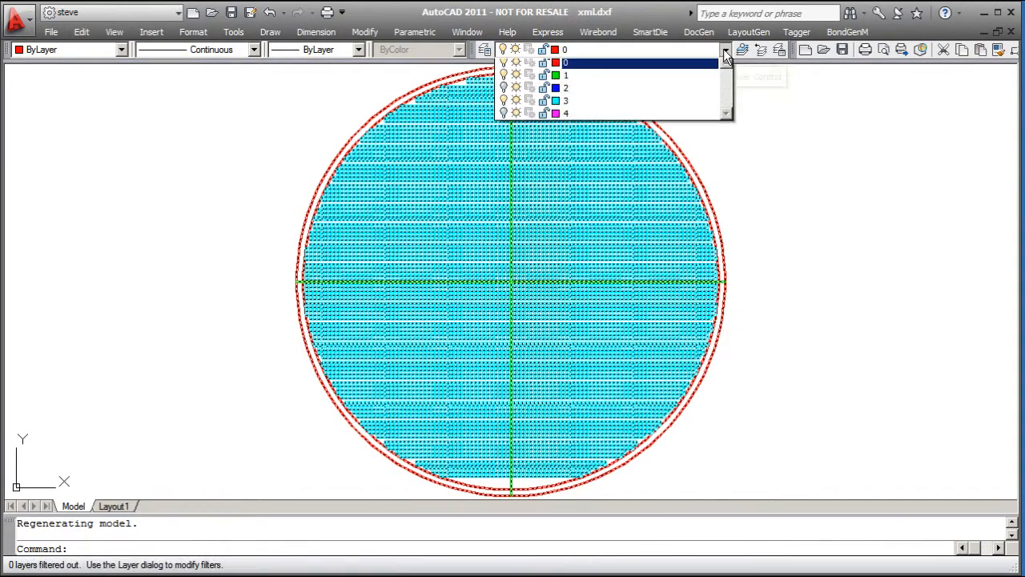
{"action": "left_click", "coordinate": [564, 63]}
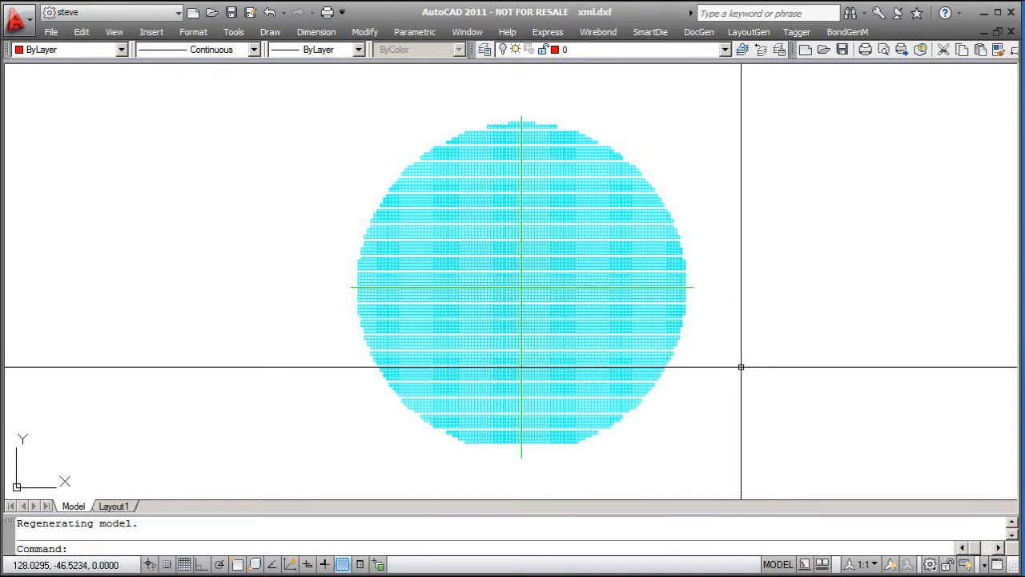
{"action": "mouse_move", "coordinate": [709, 379]}
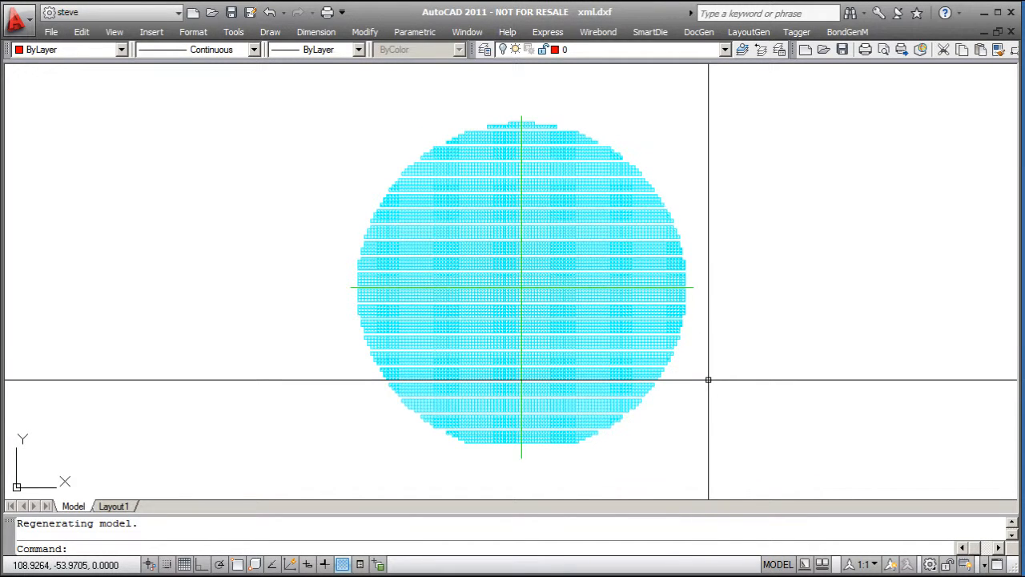